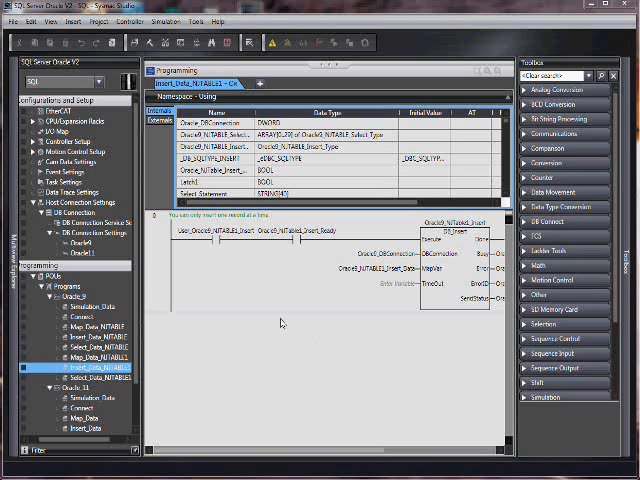
{"action": "mouse_move", "coordinate": [232, 308]}
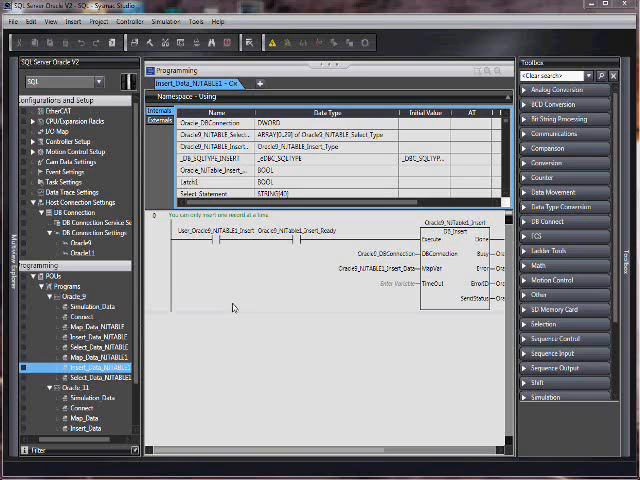
Step: Bring the DB_Insert rung into view with its input contact and output wiring
{"action": "left_click", "coordinate": [70, 252]}
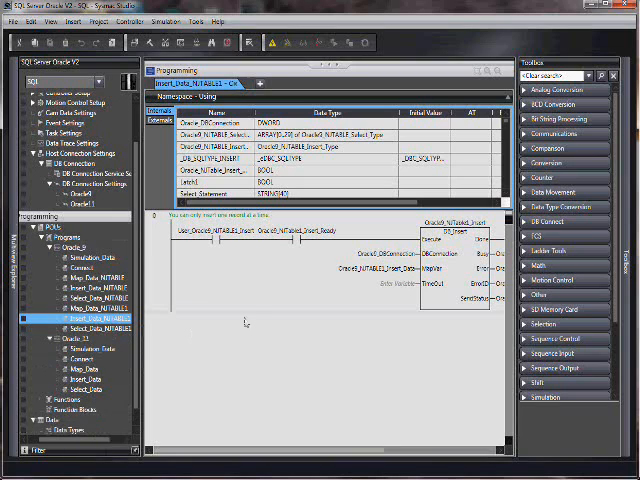
{"action": "mouse_move", "coordinate": [256, 322]}
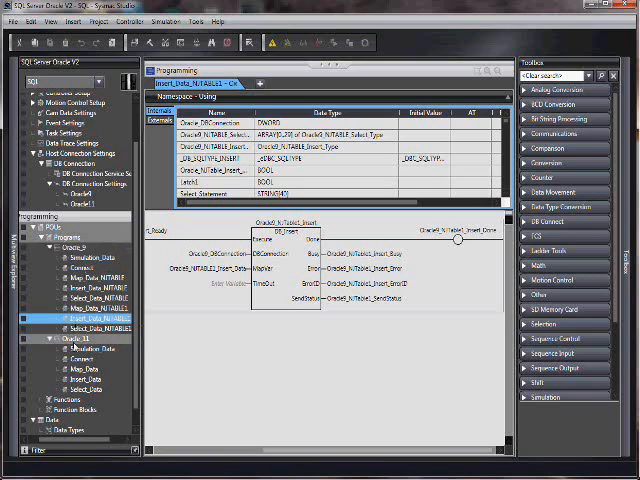
{"action": "left_click", "coordinate": [96, 326]}
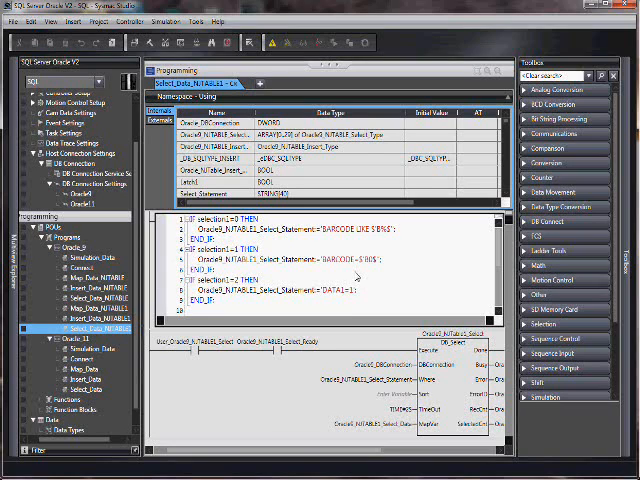
{"action": "mouse_move", "coordinate": [356, 272]}
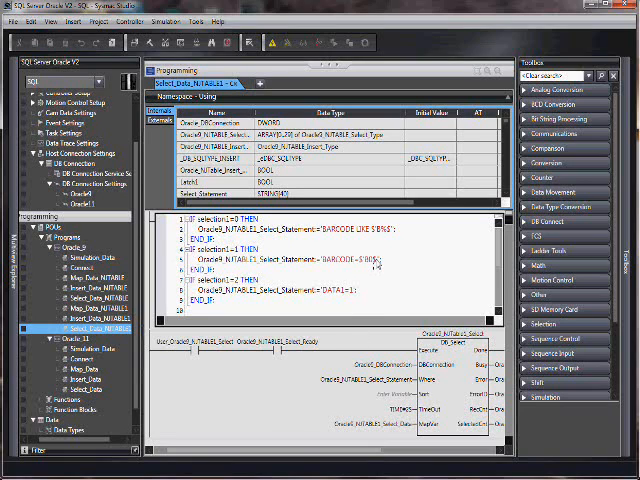
{"action": "mouse_move", "coordinate": [372, 268]}
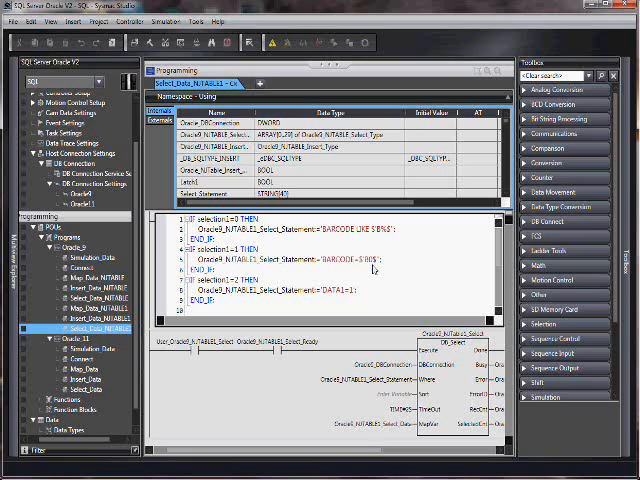